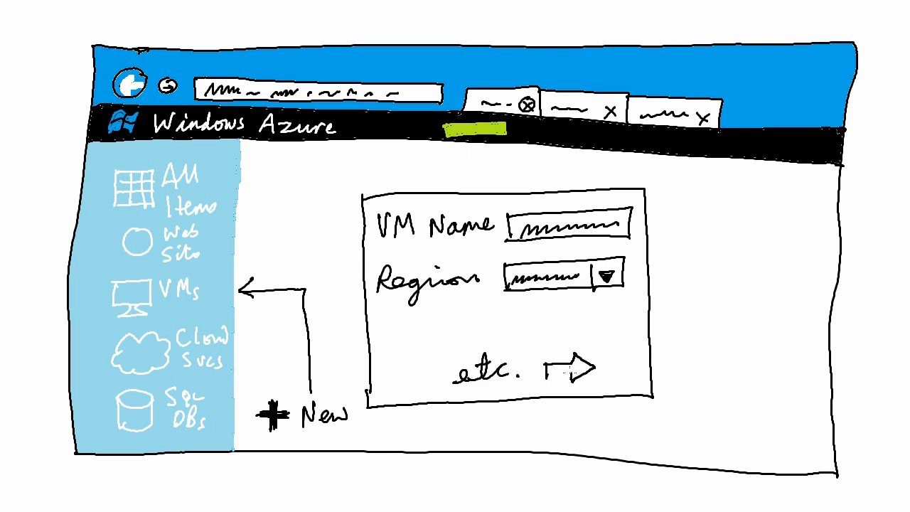
Step: Handwrite the VM image names SUSE Linux Enterprise, SUSE, Open SUSE 12.1 and 'Your Library' with their logos
{"action": "left_click", "coordinate": [566, 367]}
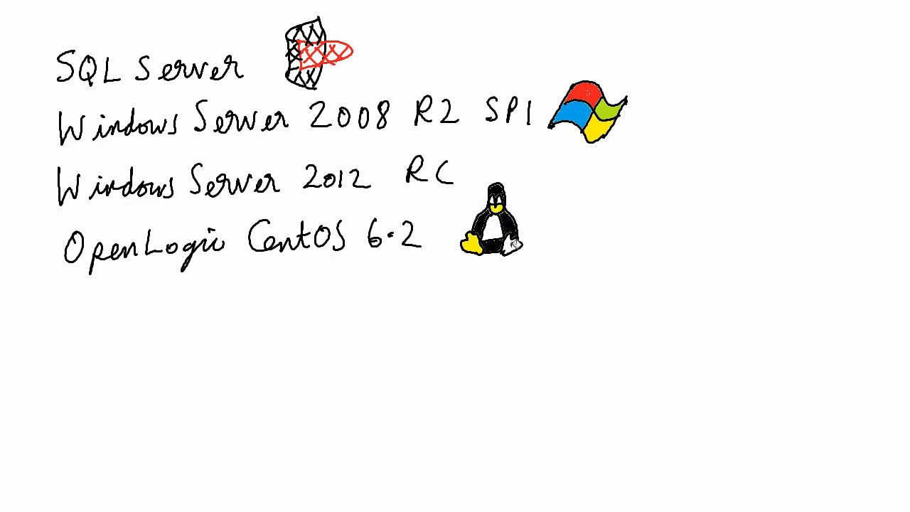
{"action": "type", "text": "SUSE Linux Enterprise Server"}
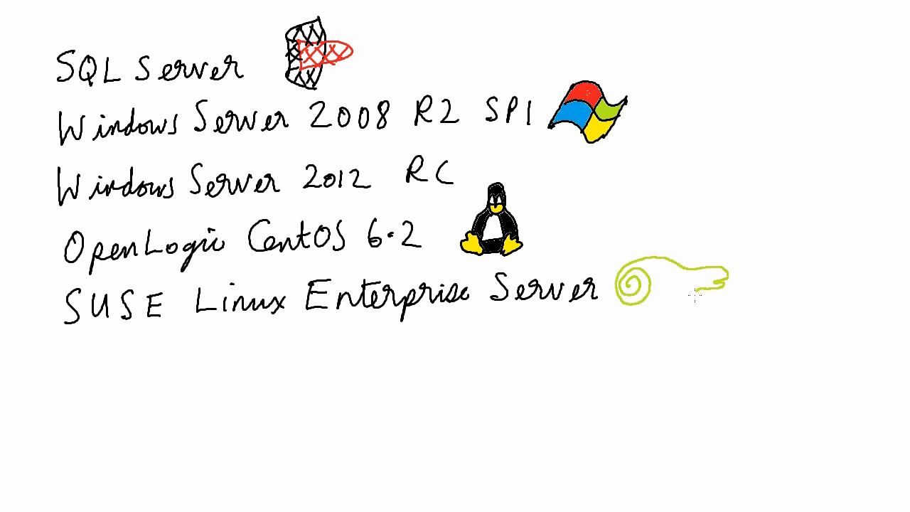
{"action": "type", "text": "SUSE"}
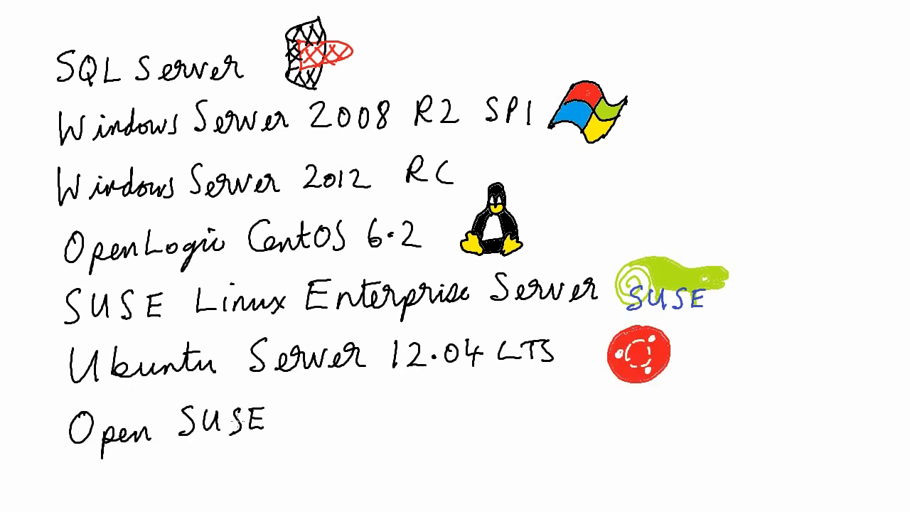
{"action": "type", "text": "12.1"}
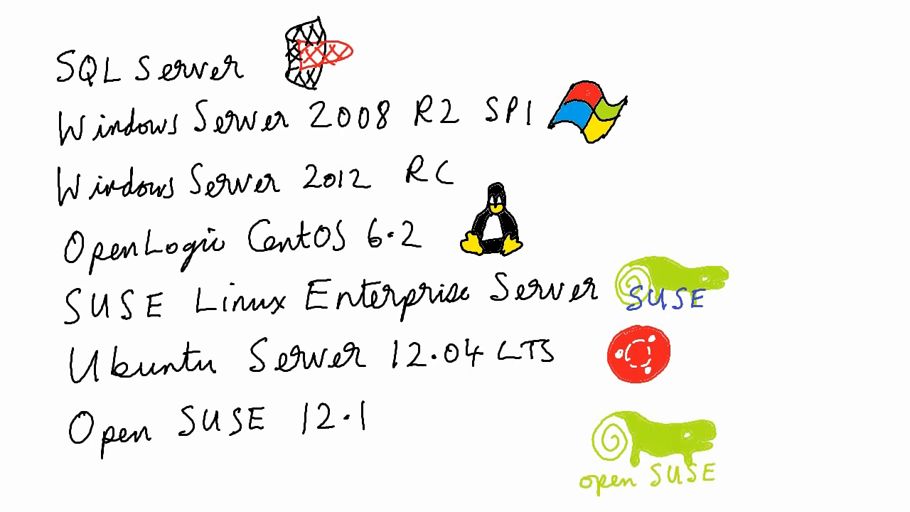
{"action": "type", "text": "Your Library"}
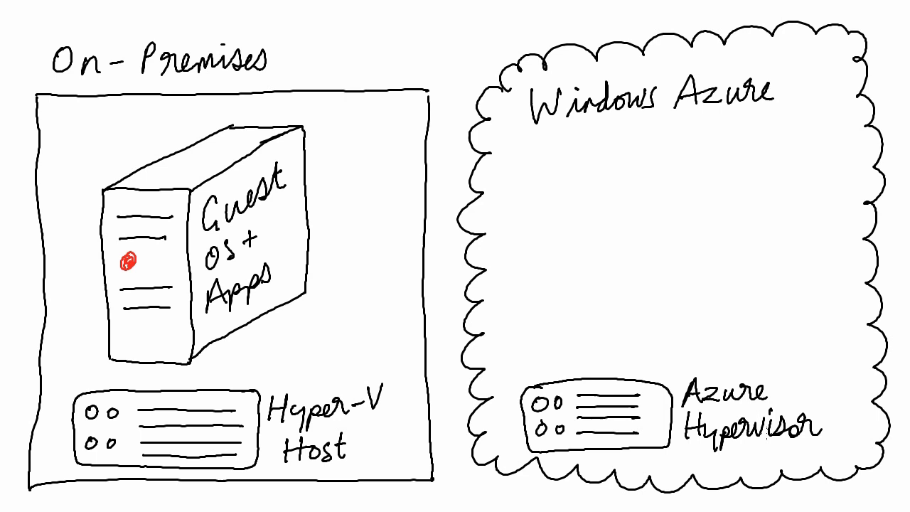
Step: Draw the On-Premises Hyper-V host with guest server beside the Windows Azure cloud and hypervisor
{"action": "left_click_drag", "start_coordinate": [206, 248], "coordinate": [633, 256]}
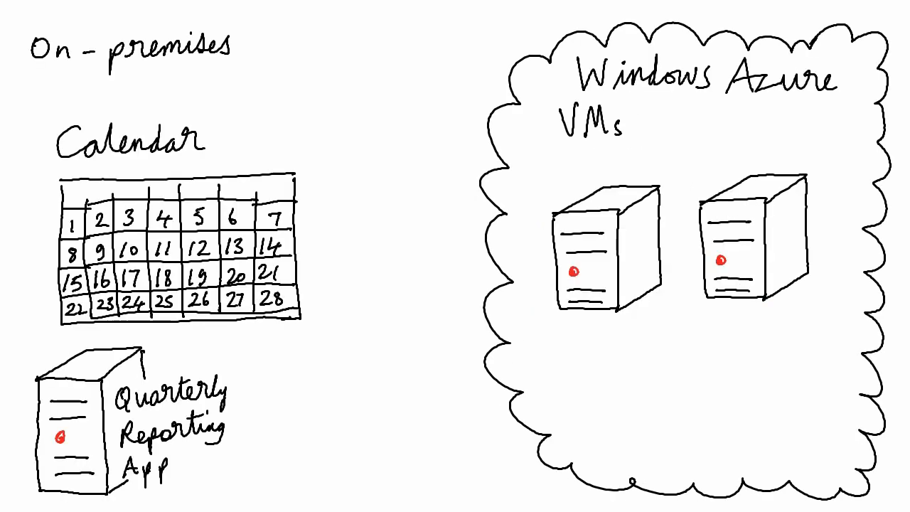
Step: Shade calendar days 26–28 green and draw the Quarterly Reporting App server inside the Azure cloud
{"action": "left_click", "coordinate": [200, 302]}
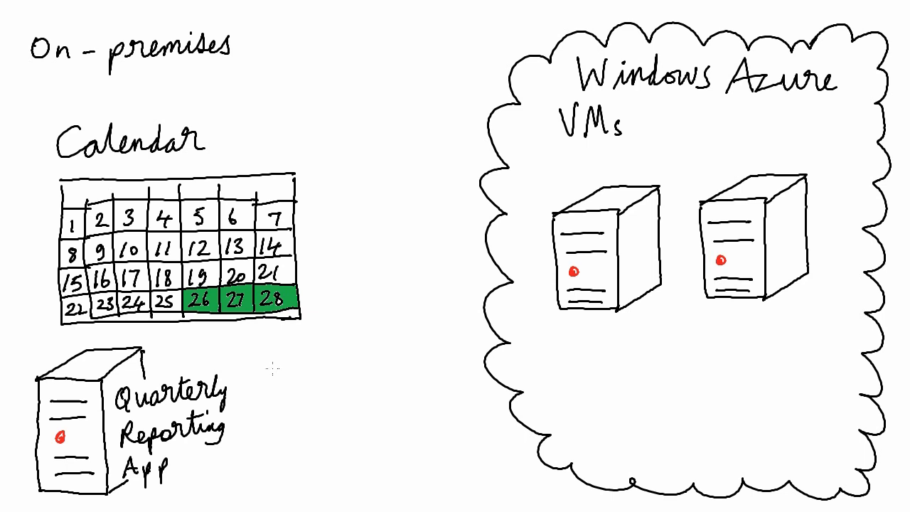
{"action": "mouse_move", "coordinate": [31, 498]}
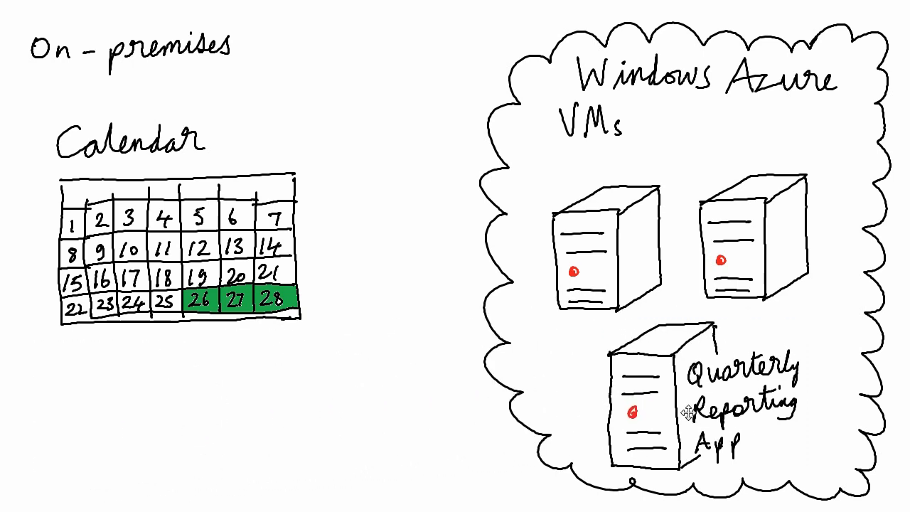
{"action": "left_click", "coordinate": [640, 409]}
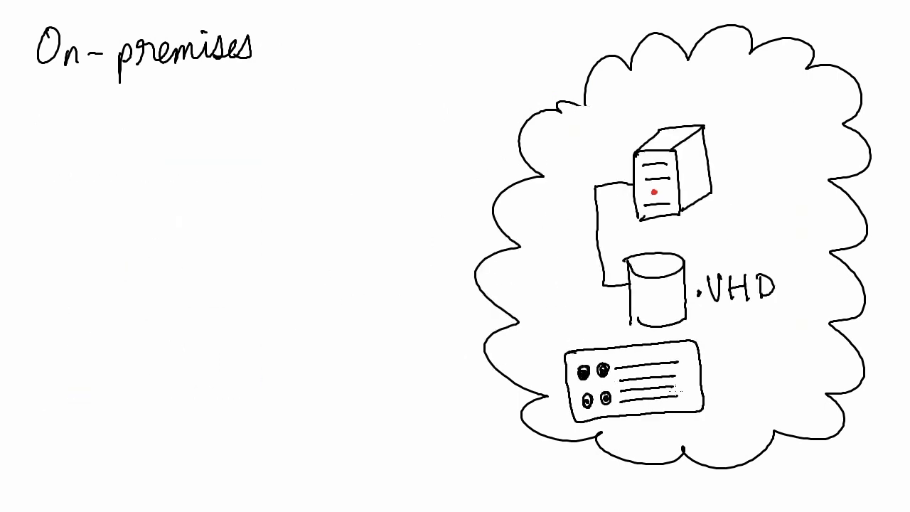
Step: Label the Windows Azure Hypervisor, draw the 31-day grid with 29–31 green, noting '3 x 24 hours' and '/hour = $5.76 per year'
{"action": "type", "text": "Windows Azure Hypervisor"}
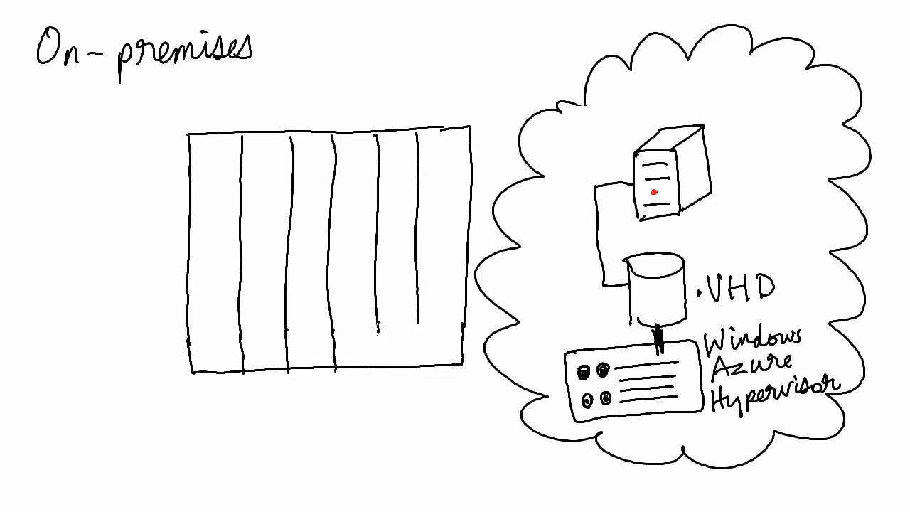
{"action": "left_click_drag", "start_coordinate": [142, 192], "coordinate": [462, 277]}
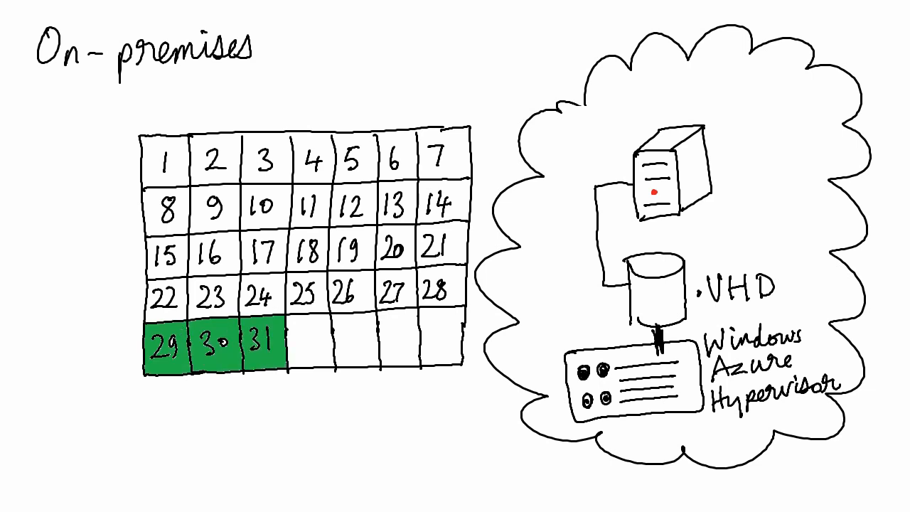
{"action": "type", "text": "3 x 24 hours"}
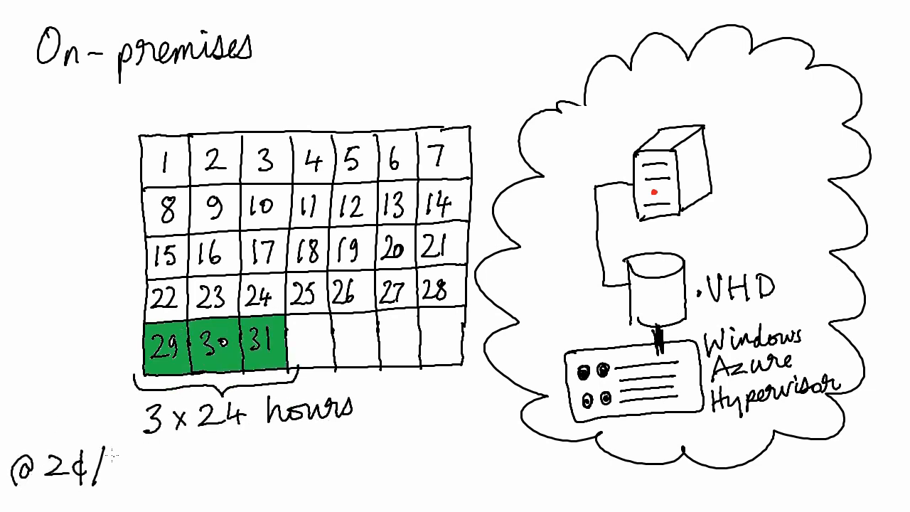
{"action": "type", "text": "/hour = $5.76 per year"}
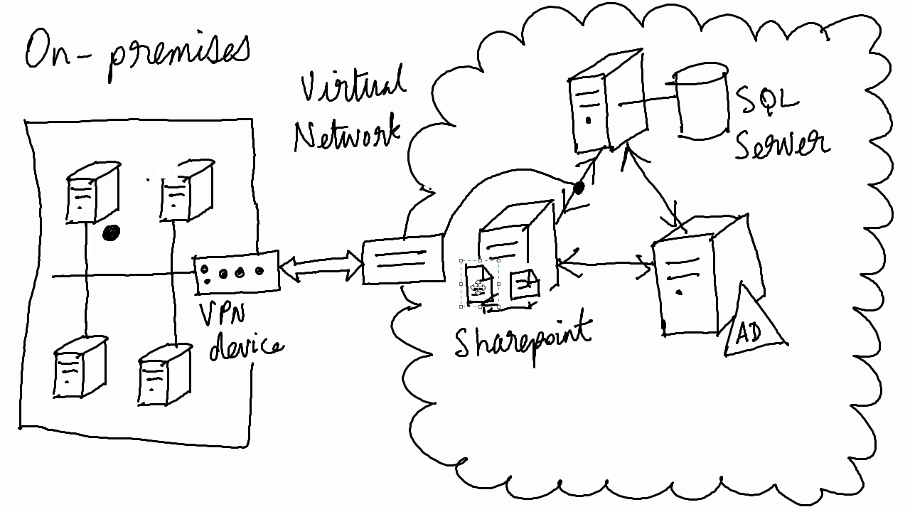
Step: Draw the double arrow linking the VPN device to the virtual network with SharePoint, SQL Server and AD
{"action": "left_click_drag", "start_coordinate": [483, 284], "coordinate": [116, 310]}
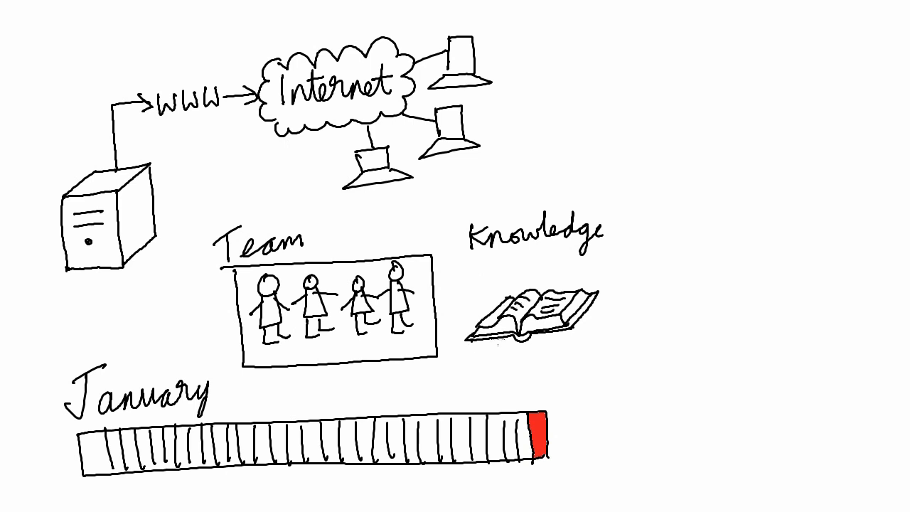
Step: Handwrite 'Skills' beside the team picture, knowledge book and January timeline
{"action": "type", "text": "Skills"}
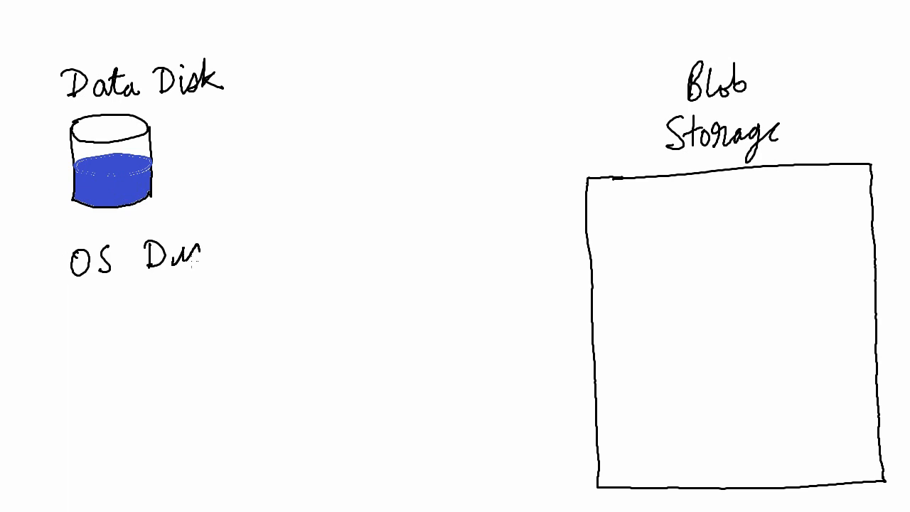
Step: Move the data disk into Blob Storage and draw a console reading C:\ CSUPLOAD SOURCE DESTINATION
{"action": "left_click_drag", "start_coordinate": [93, 312], "coordinate": [167, 405]}
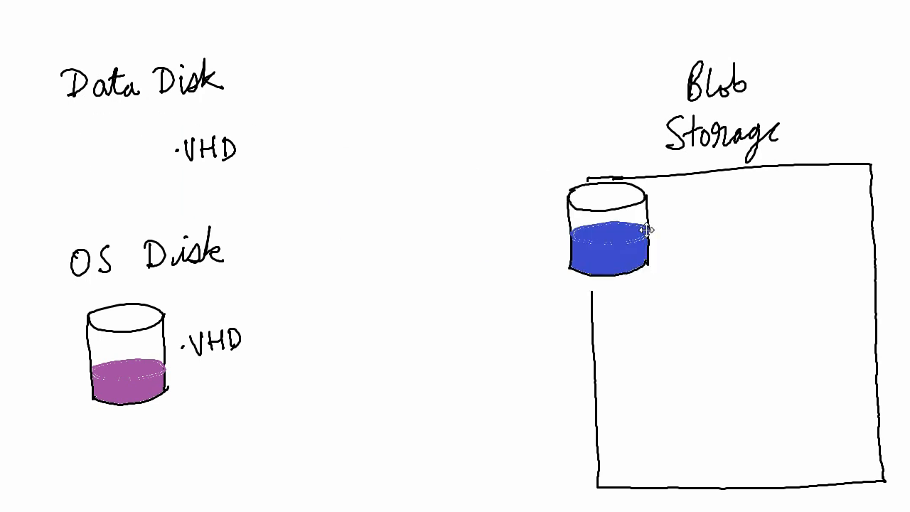
{"action": "left_click_drag", "start_coordinate": [608, 230], "coordinate": [810, 241]}
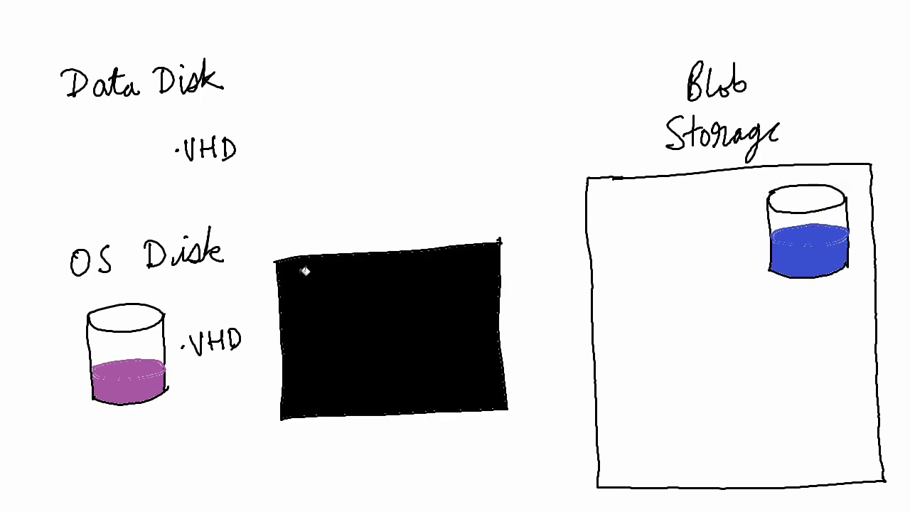
{"action": "type", "text": "C:\\ CSUPLOAD"}
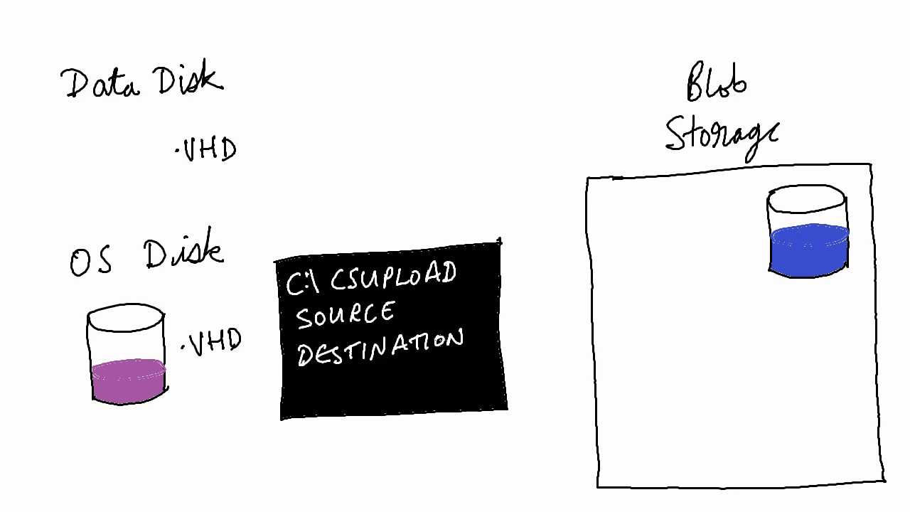
{"action": "left_click_drag", "start_coordinate": [125, 348], "coordinate": [680, 395]}
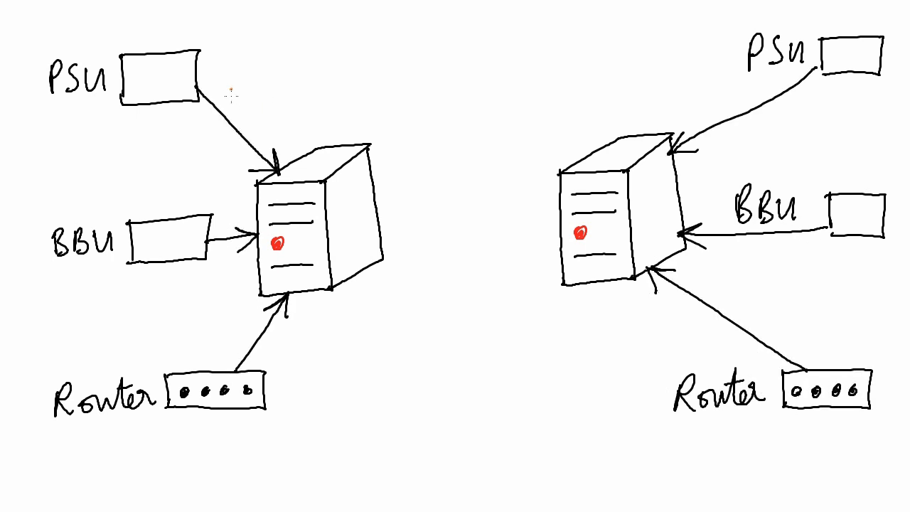
Step: Draw two servers each wired to its own PSU, BBU and Router boxes
{"action": "left_click_drag", "start_coordinate": [235, 93], "coordinate": [711, 306]}
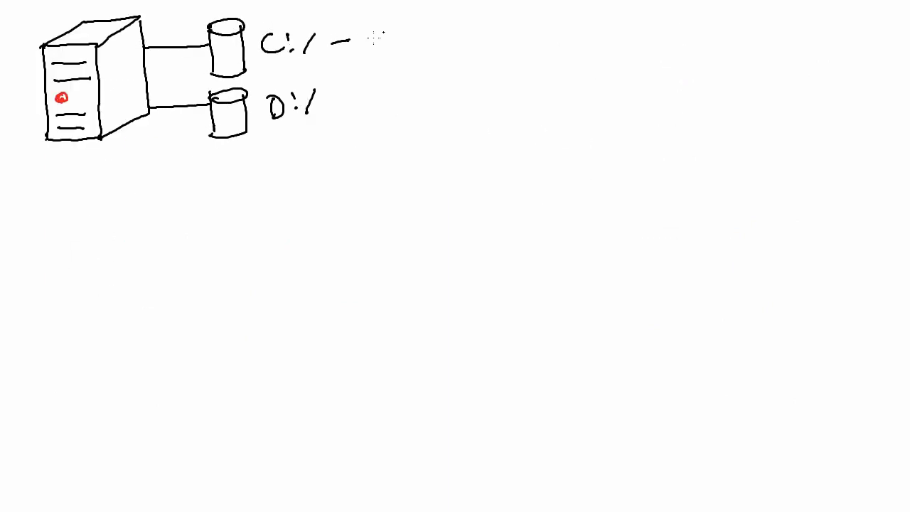
Step: Label C: as Operating System, draw a red line over the striped disks and write '16 TB Stripe'
{"action": "type", "text": "Operating System"}
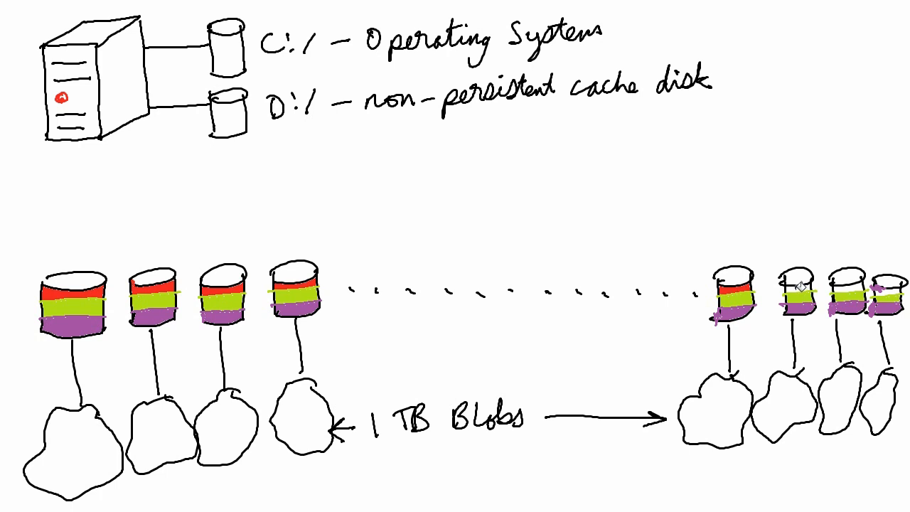
{"action": "left_click_drag", "start_coordinate": [29, 253], "coordinate": [427, 211]}
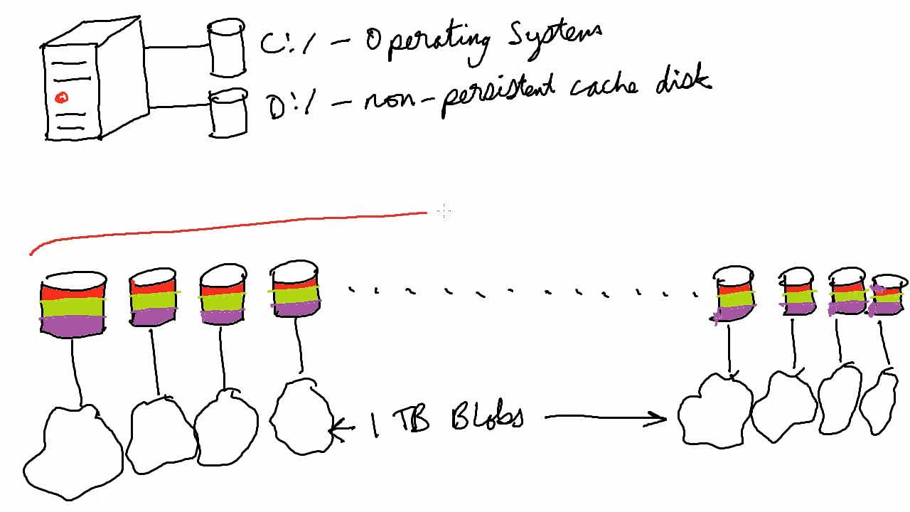
{"action": "type", "text": "16 TB Stripe"}
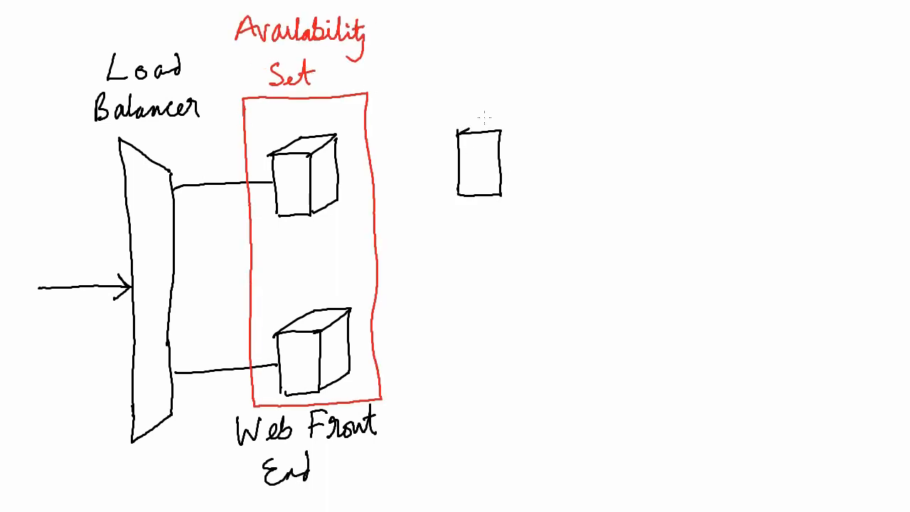
Step: Sketch the business-tier servers and enclose them in a red outline labelled Availability Set
{"action": "left_click_drag", "start_coordinate": [327, 185], "coordinate": [484, 334]}
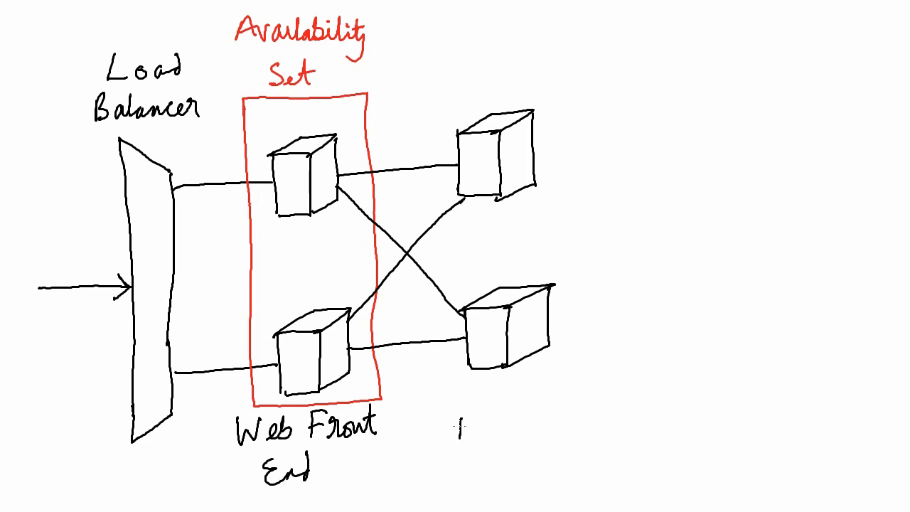
{"action": "left_click_drag", "start_coordinate": [438, 78], "coordinate": [580, 387]}
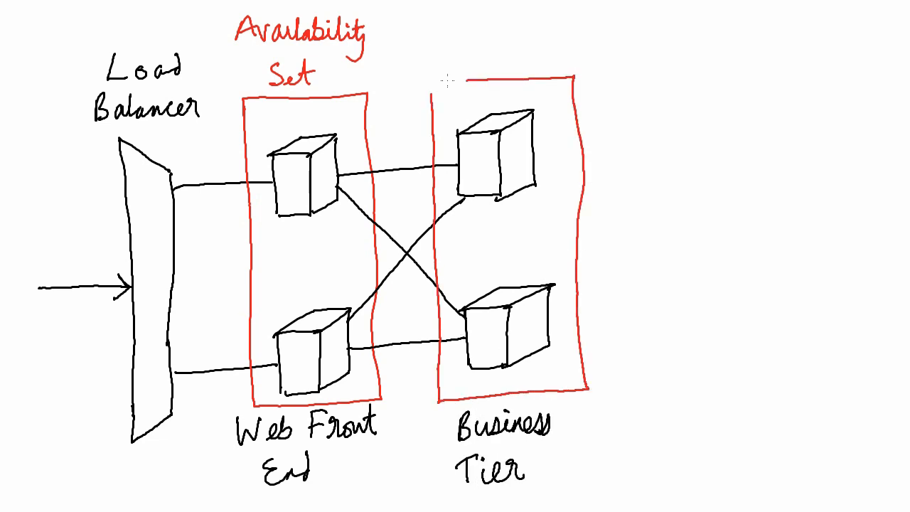
{"action": "type", "text": "Availability Set"}
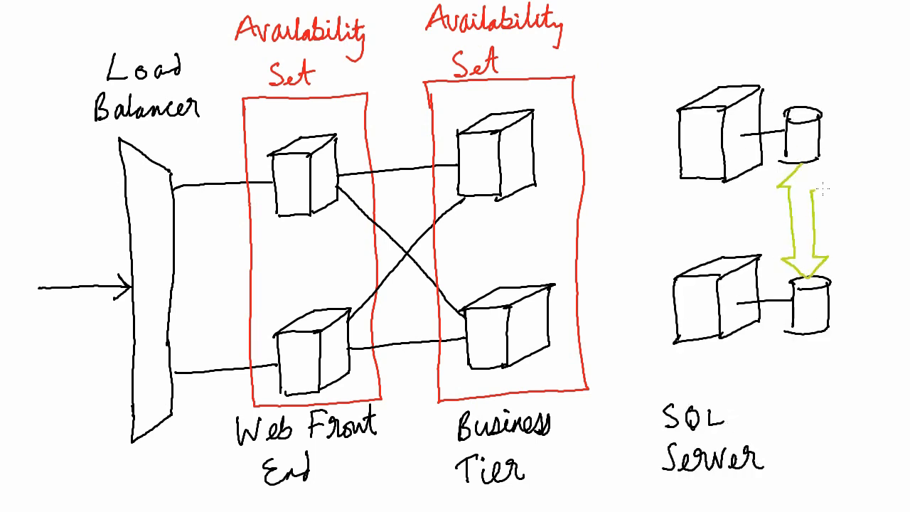
Step: Label SQL Mirroring, group the SQL Servers in an availability set and connect the business tier to them
{"action": "type", "text": "SQL Mirroring"}
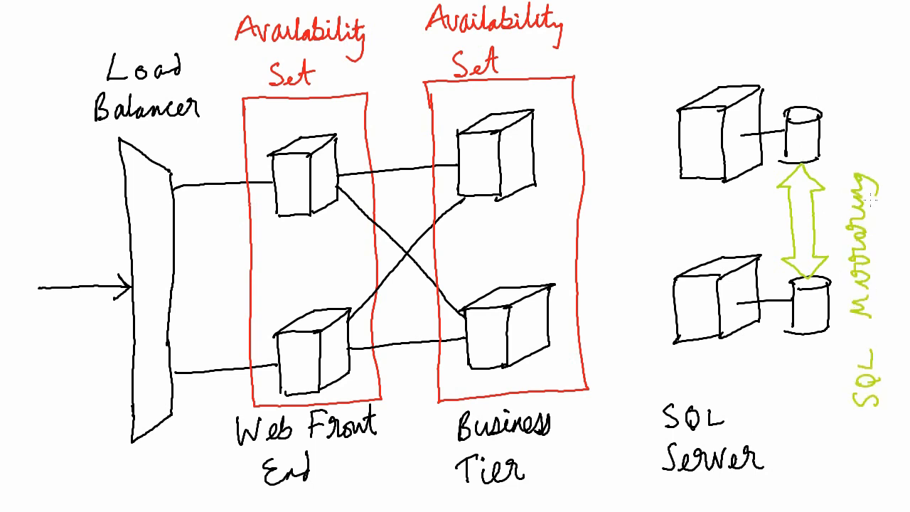
{"action": "left_click_drag", "start_coordinate": [640, 71], "coordinate": [785, 382]}
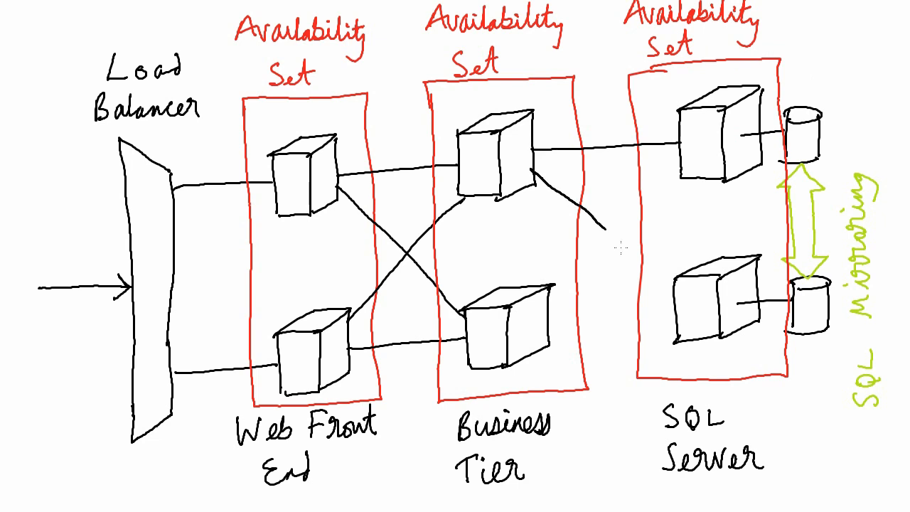
{"action": "left_click_drag", "start_coordinate": [540, 171], "coordinate": [668, 306]}
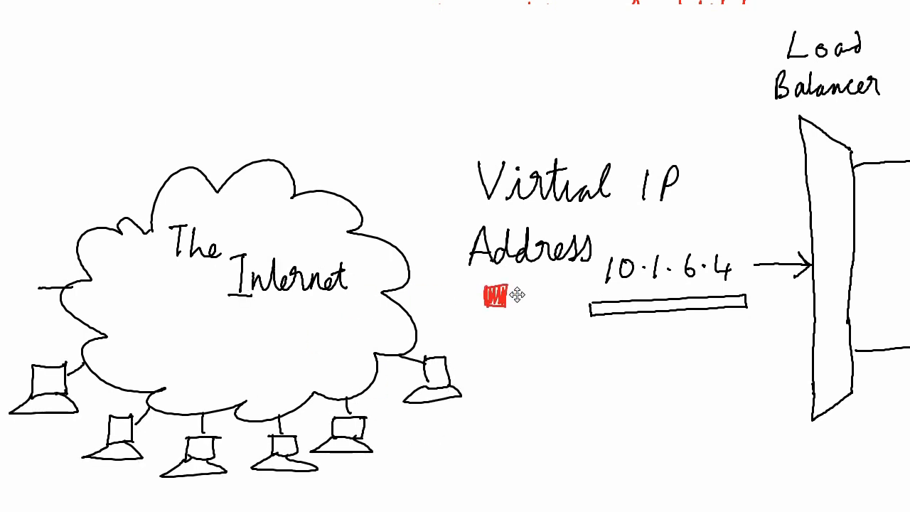
Step: Draw the arrow from the Internet's virtual IP 10.1.6.4 down to the load balancer
{"action": "left_click_drag", "start_coordinate": [498, 292], "coordinate": [50, 433]}
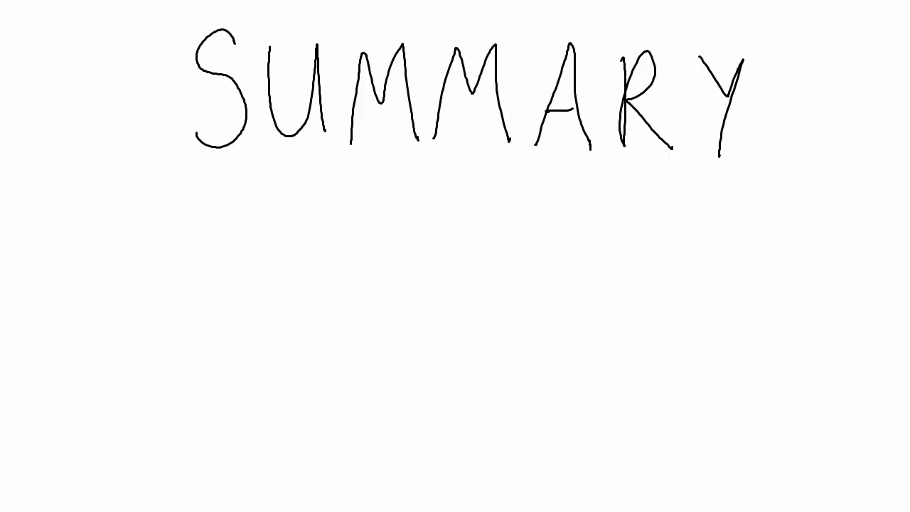
Step: Sketch a small server labelled June 2012 Release and a cloud labelled Windows Azure
{"action": "left_click_drag", "start_coordinate": [71, 185], "coordinate": [149, 282]}
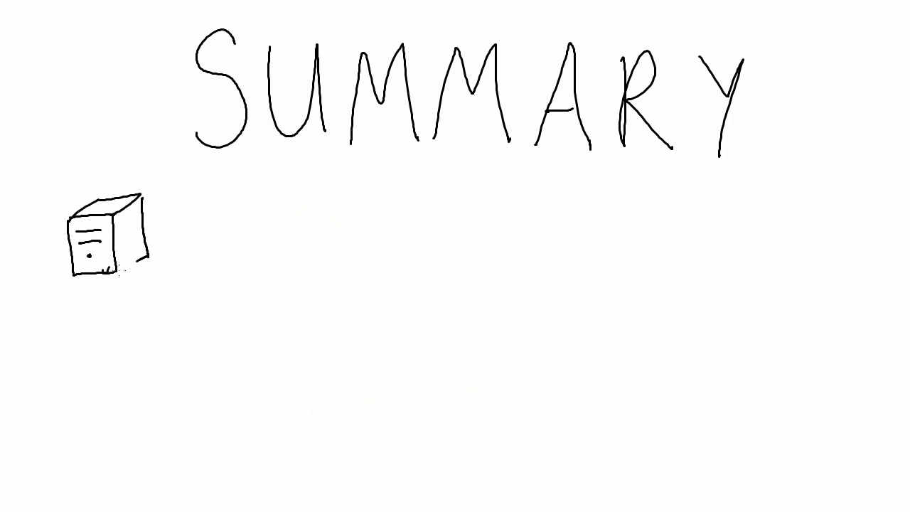
{"action": "type", "text": "June 2012 Release"}
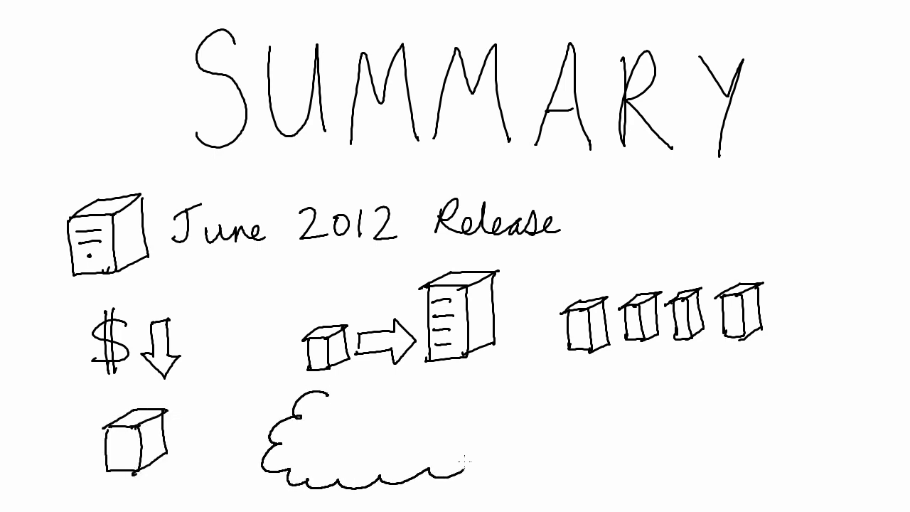
{"action": "type", "text": "Windows"}
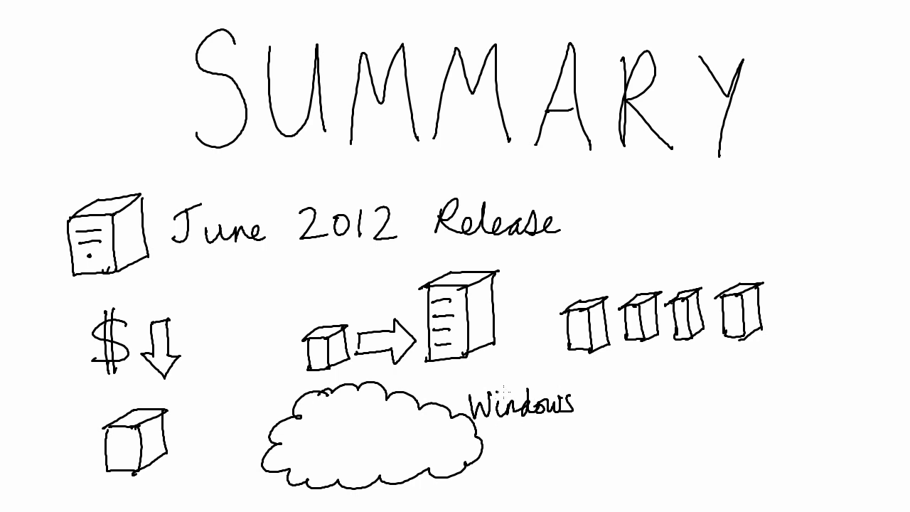
{"action": "type", "text": "Azure Trial"}
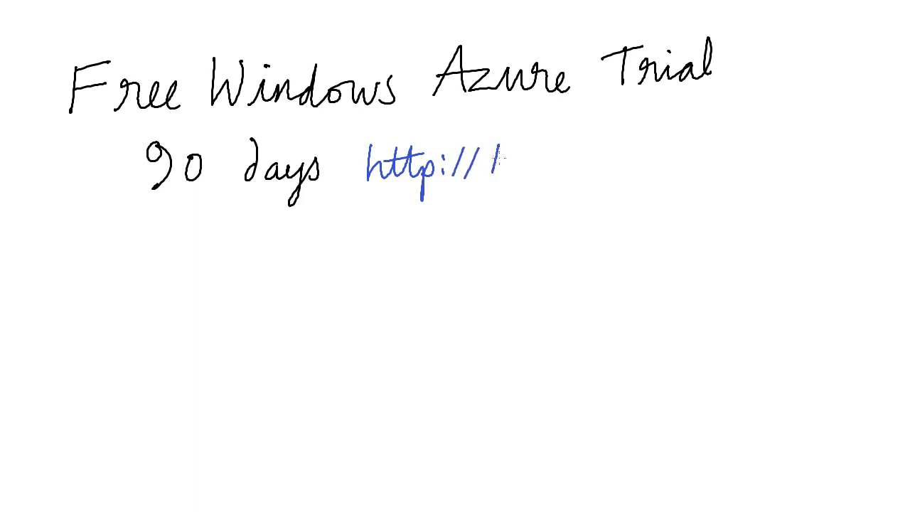
{"action": "type", "text": "bit.ly"}
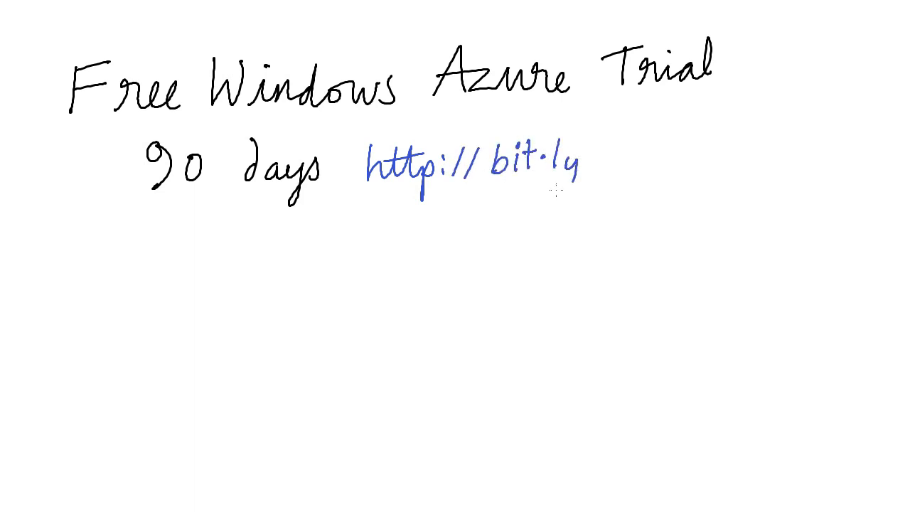
{"action": "type", "text": "/azure"}
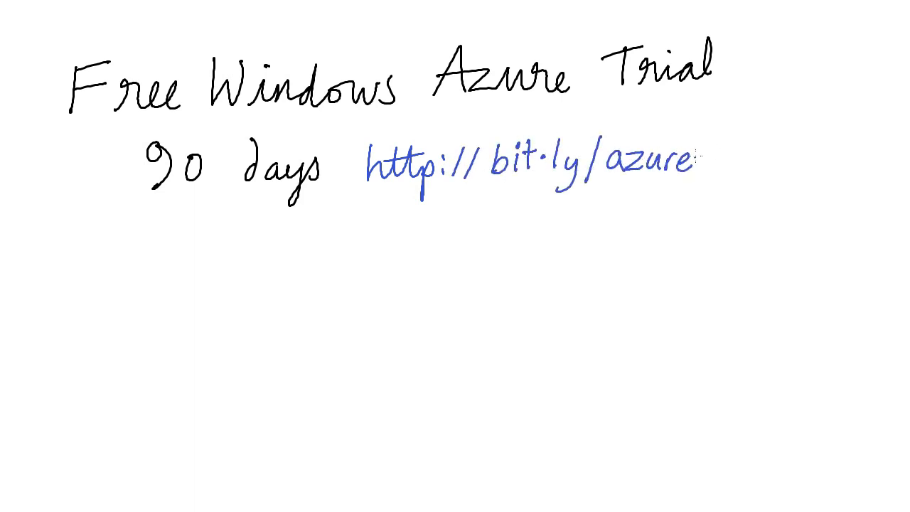
{"action": "type", "text": "4free"}
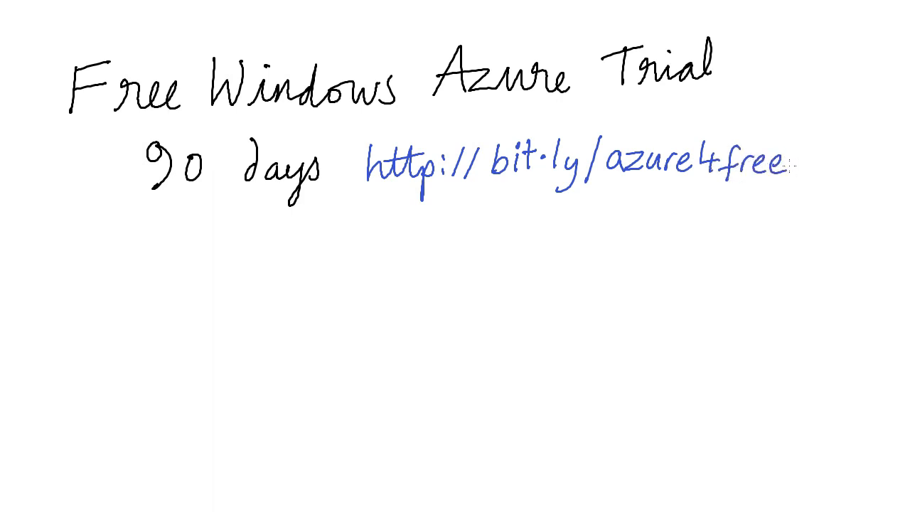
{"action": "mouse_move", "coordinate": [91, 282]}
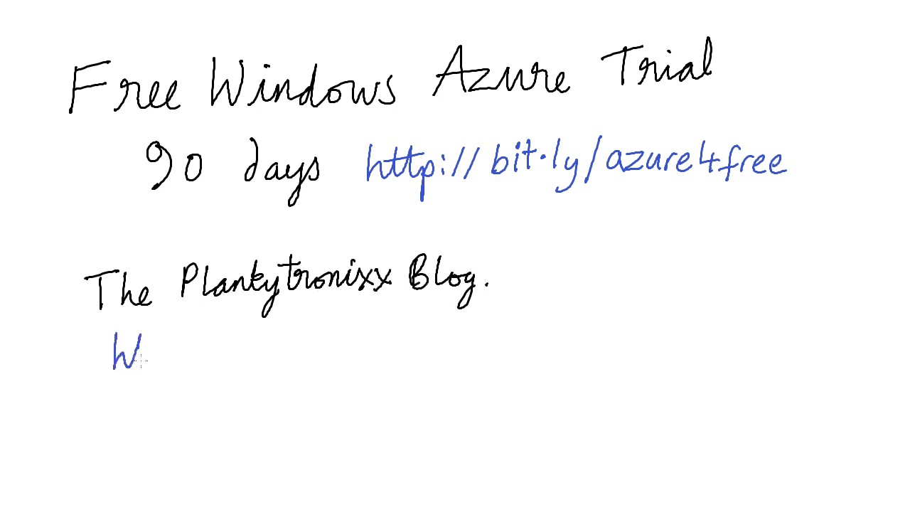
{"action": "type", "text": "http://blogs.msdn"}
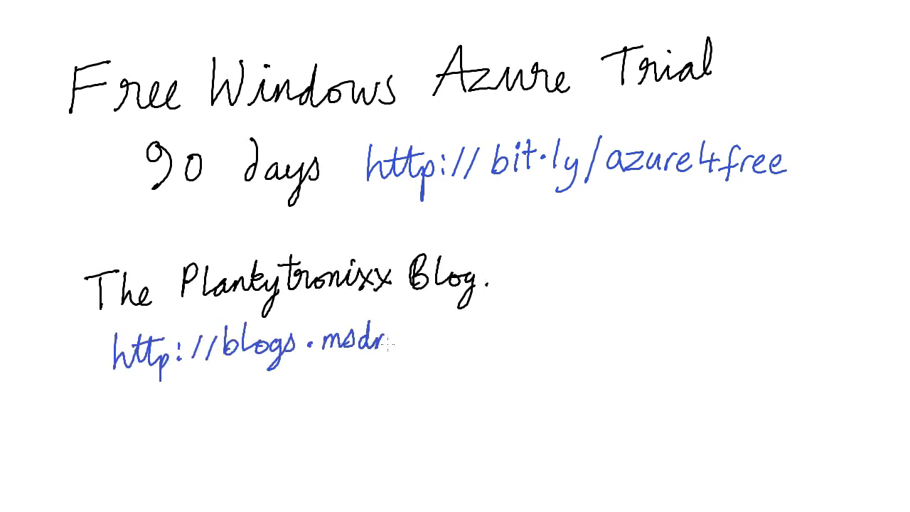